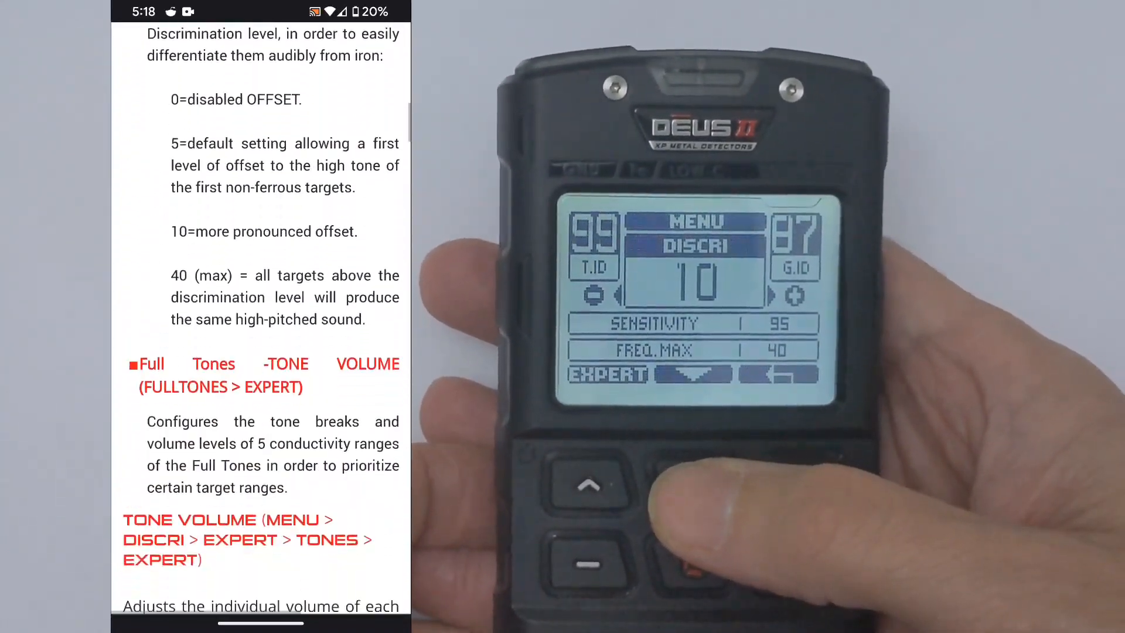
{"action": "scroll", "scroll_direction": "down", "scroll_amount": 3}
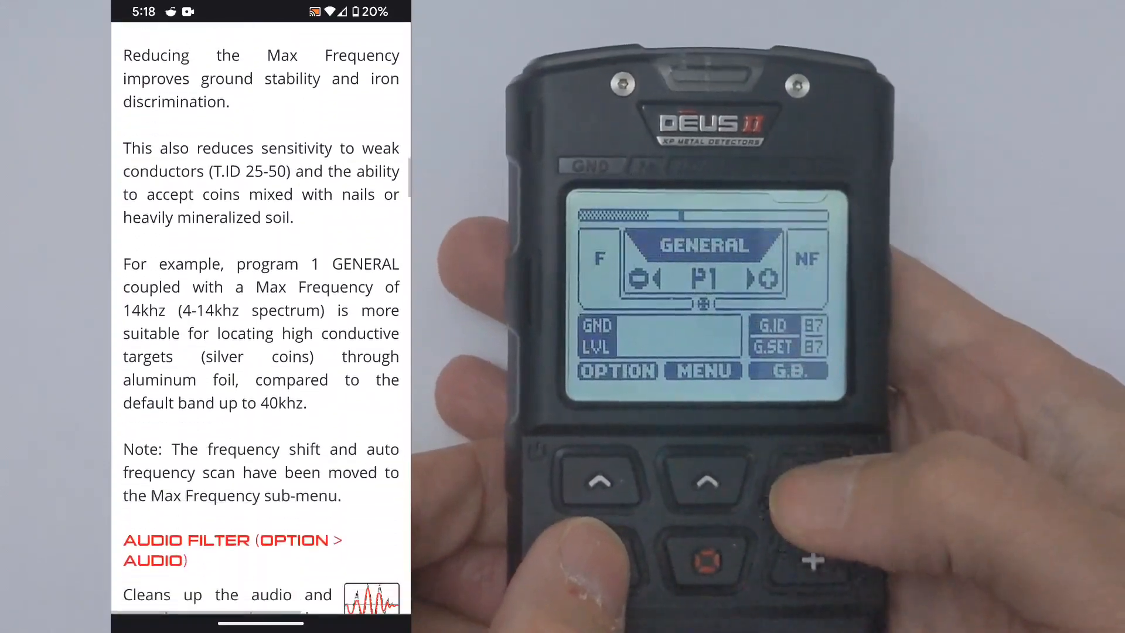
{"action": "scroll", "scroll_direction": "down", "scroll_amount": 3}
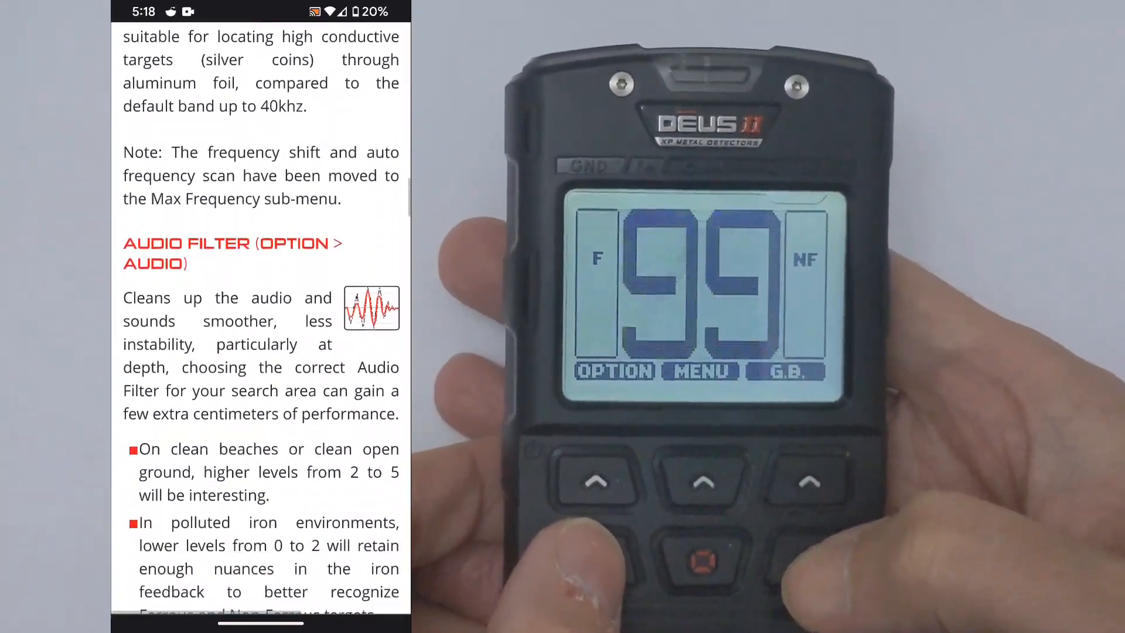
{"action": "scroll", "scroll_direction": "down", "scroll_amount": 3}
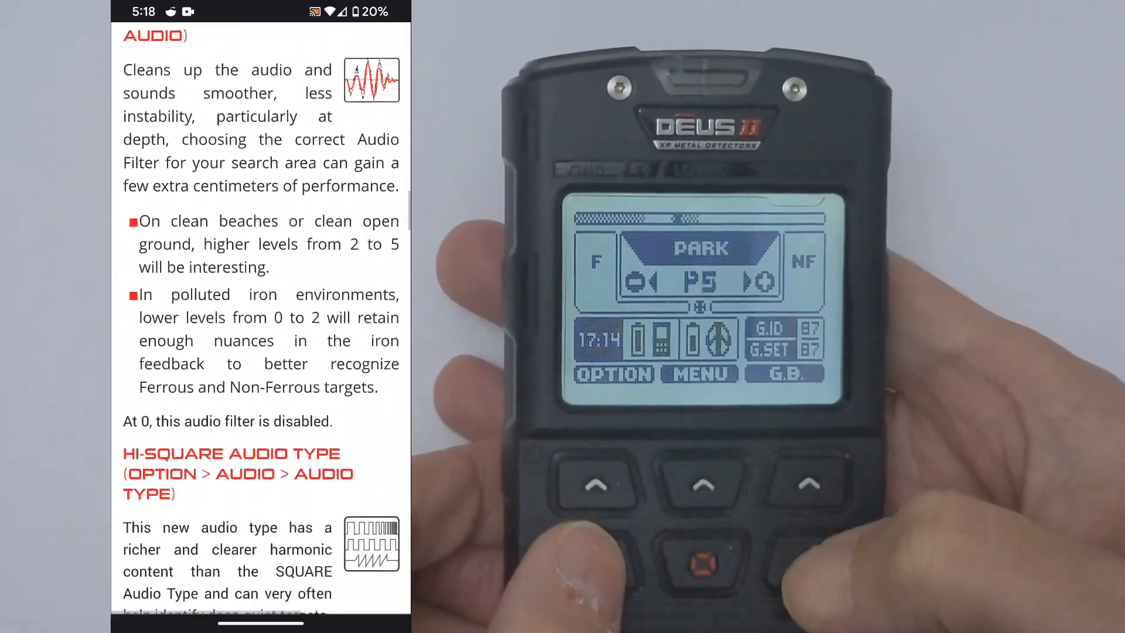
{"action": "scroll", "scroll_direction": "down", "scroll_amount": 3}
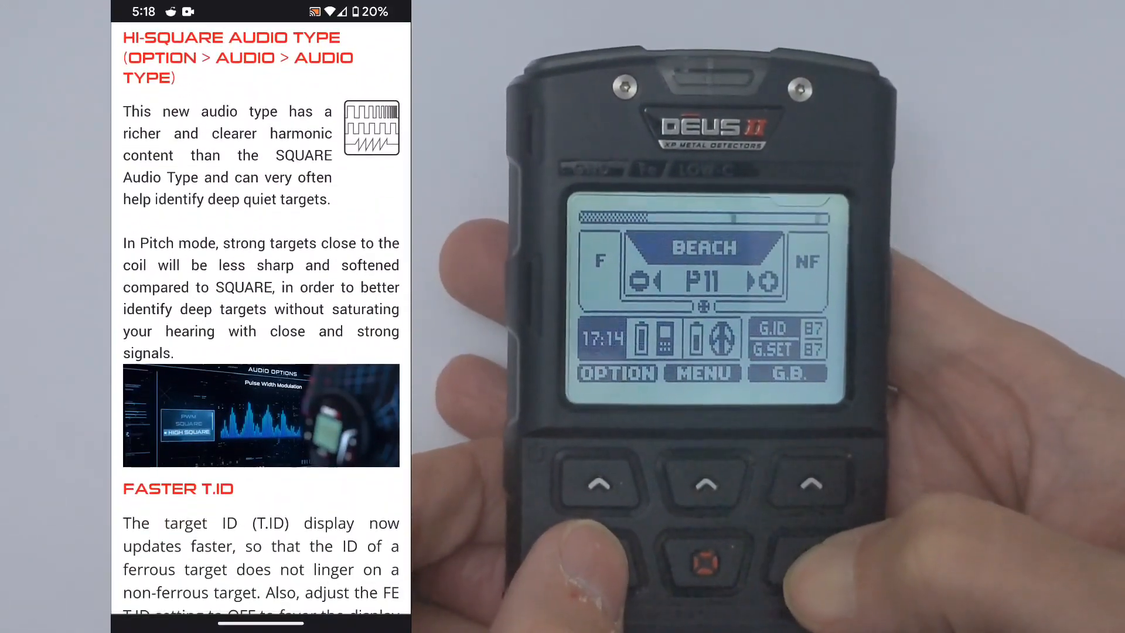
{"action": "scroll", "scroll_direction": "down", "scroll_amount": 3}
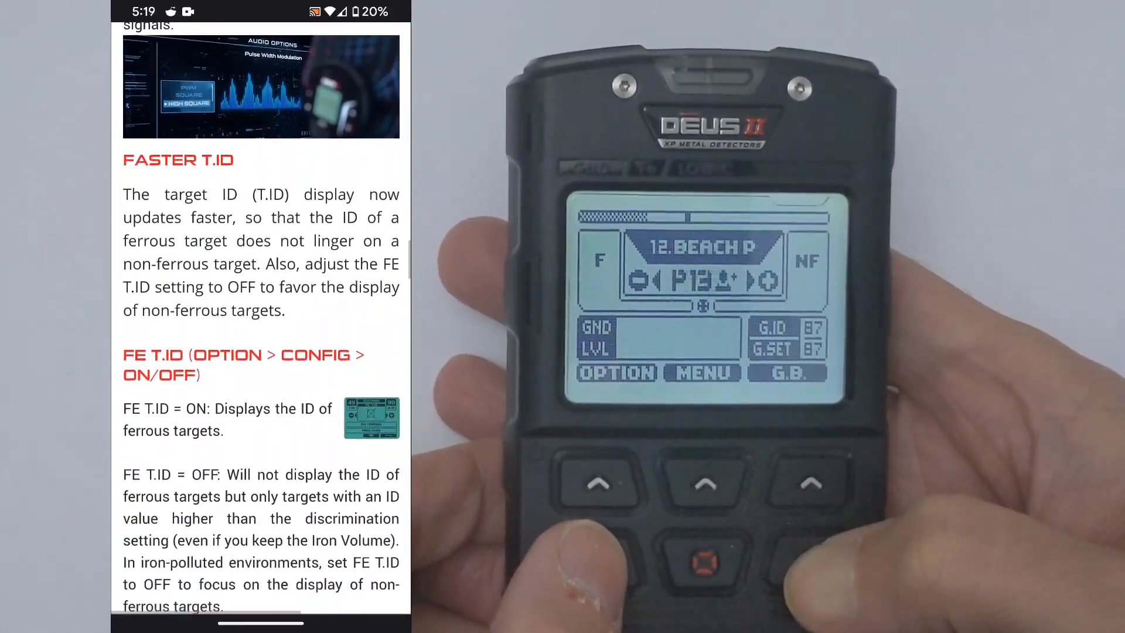
{"action": "scroll", "scroll_direction": "down", "scroll_amount": 3}
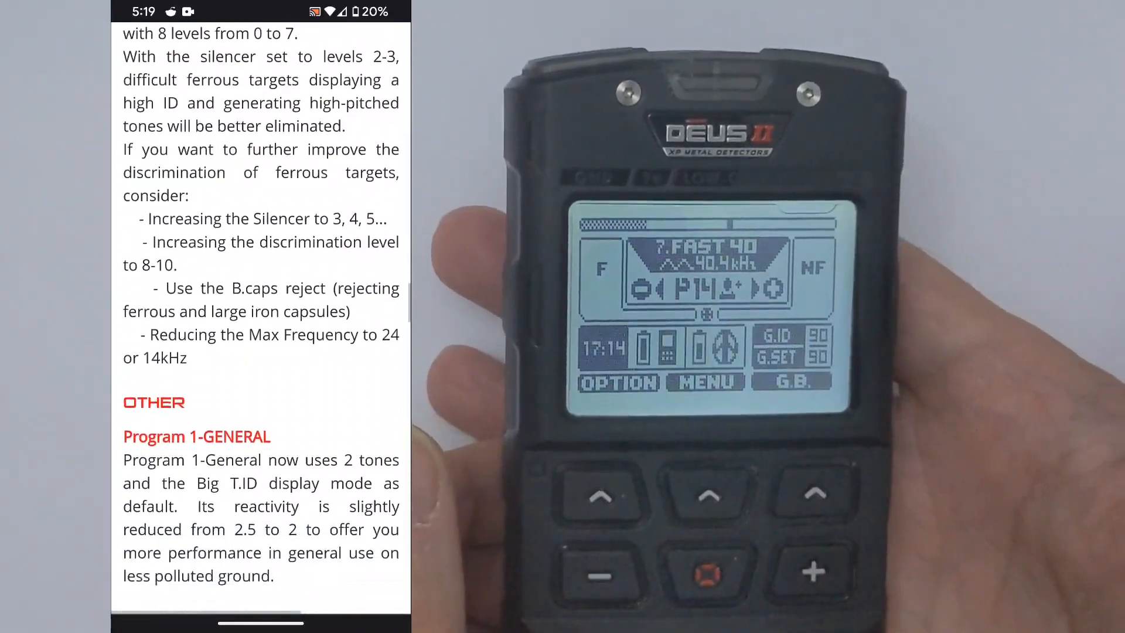
{"action": "scroll", "scroll_direction": "down", "scroll_amount": 3}
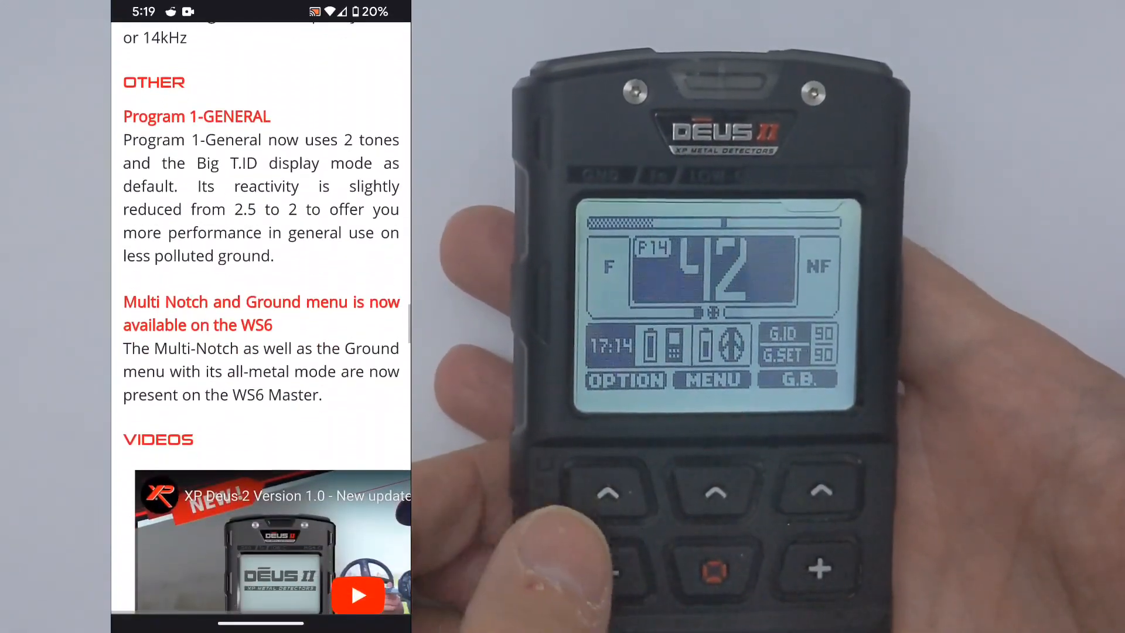
{"action": "scroll", "scroll_direction": "down", "scroll_amount": 3}
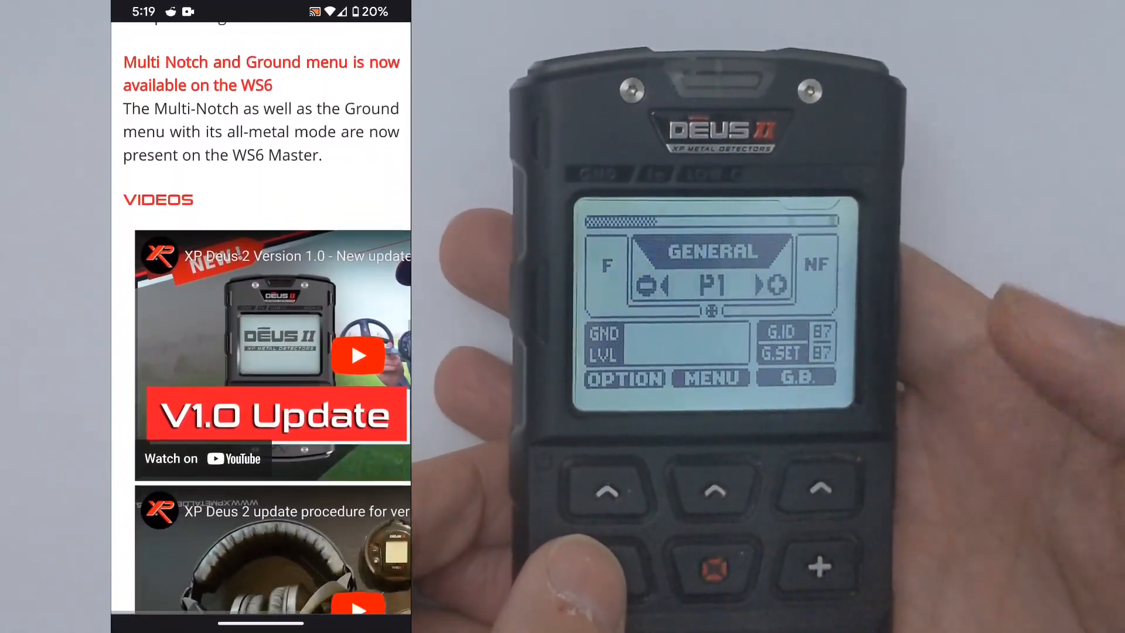